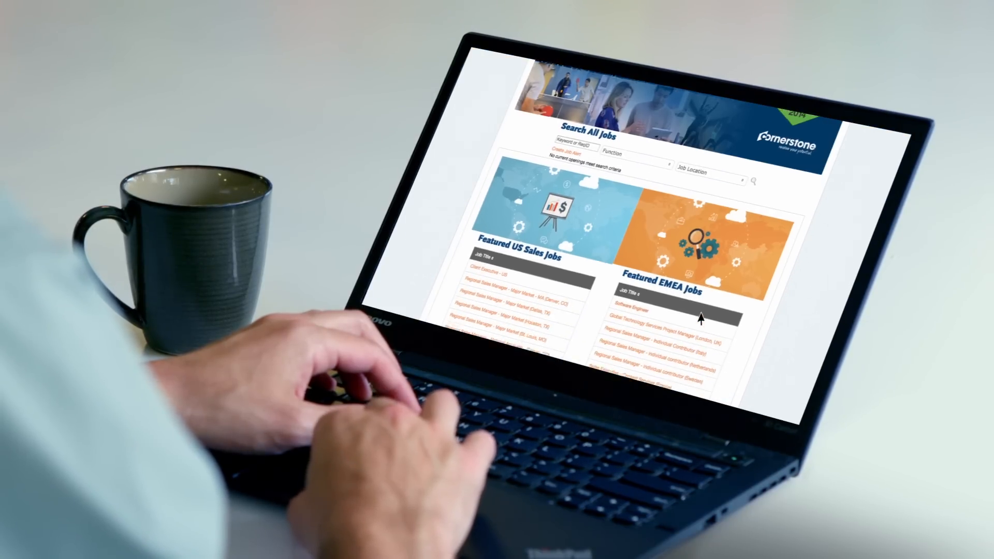
# Open the Software Engineer posting from the Featured EMEA Jobs list.
pyautogui.click(631, 312)
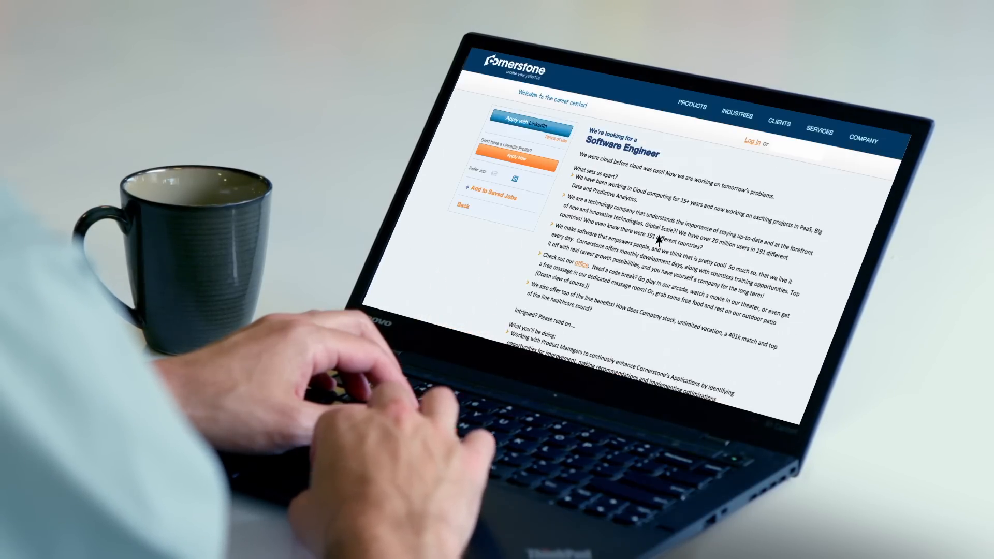